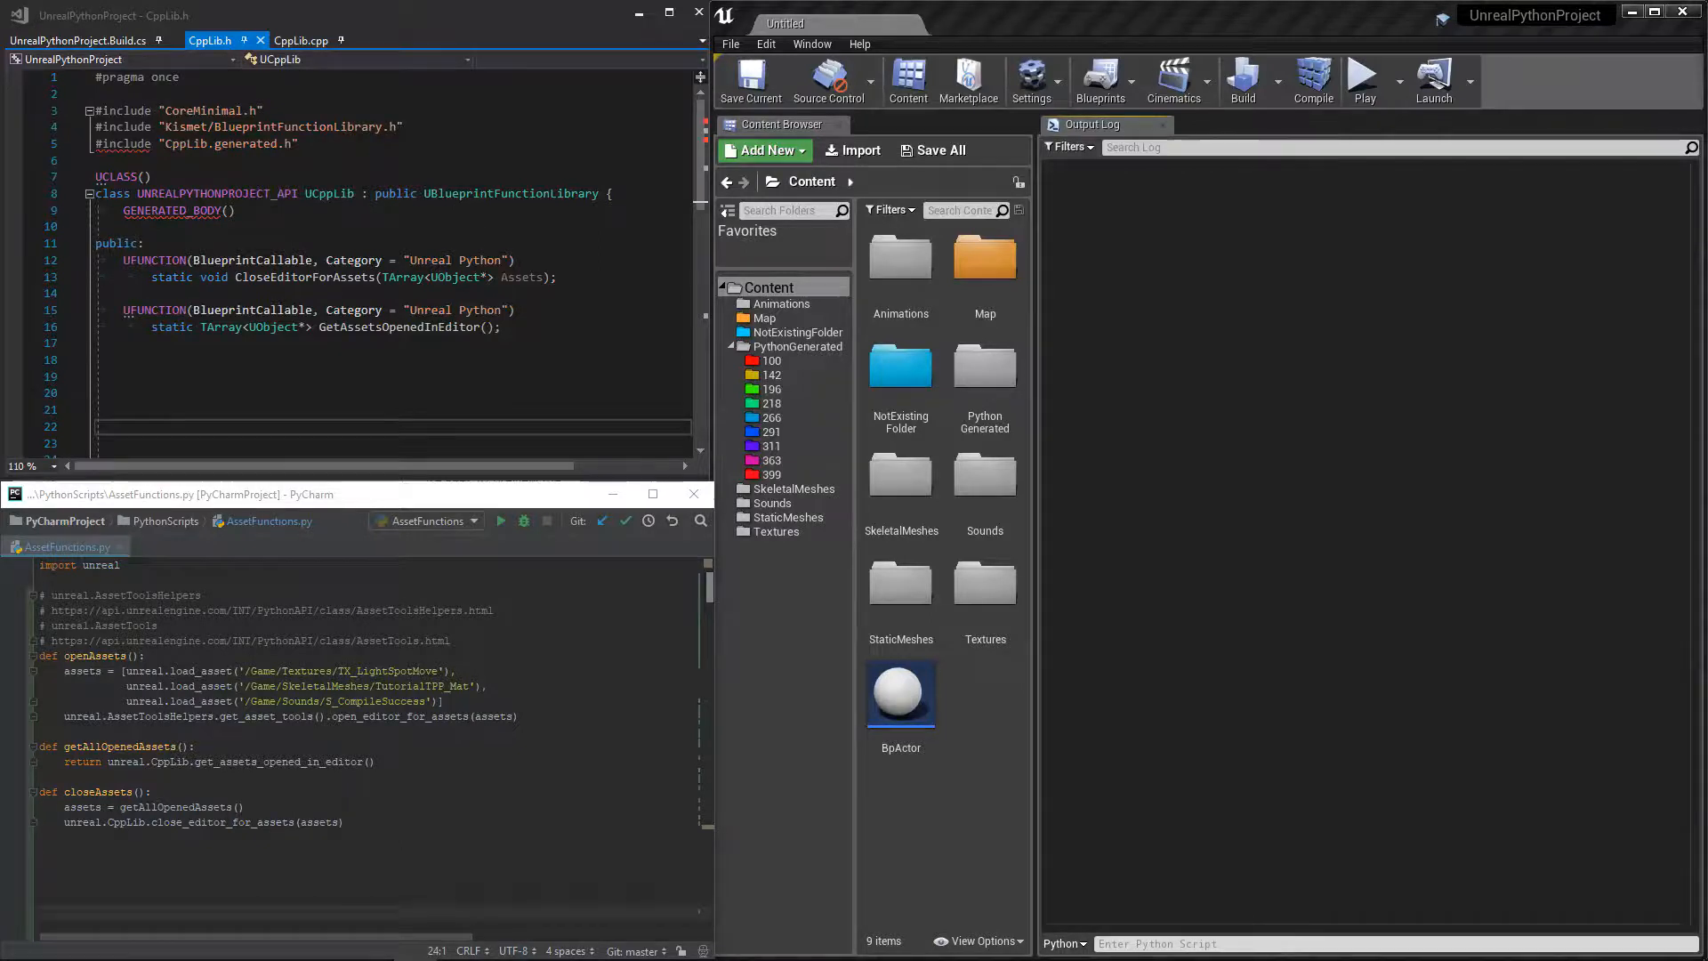
- Review the AssetToolsHelpers usage in the script and the header declarations
drag(40, 655, 518, 715)
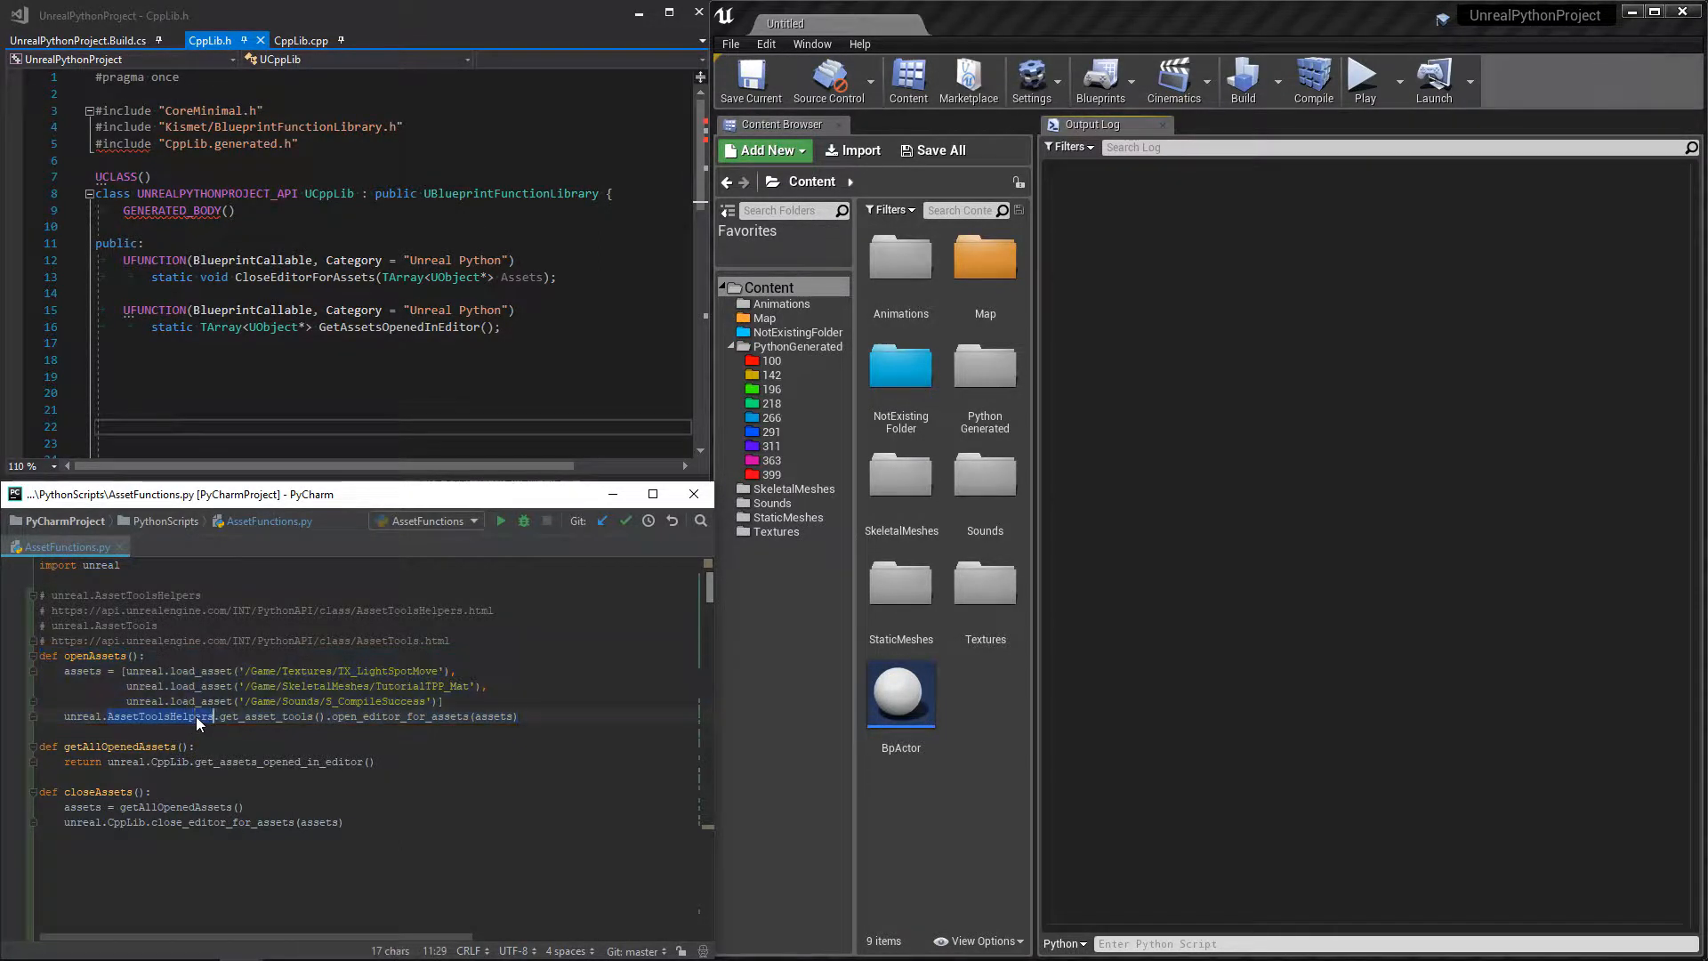
click(397, 717)
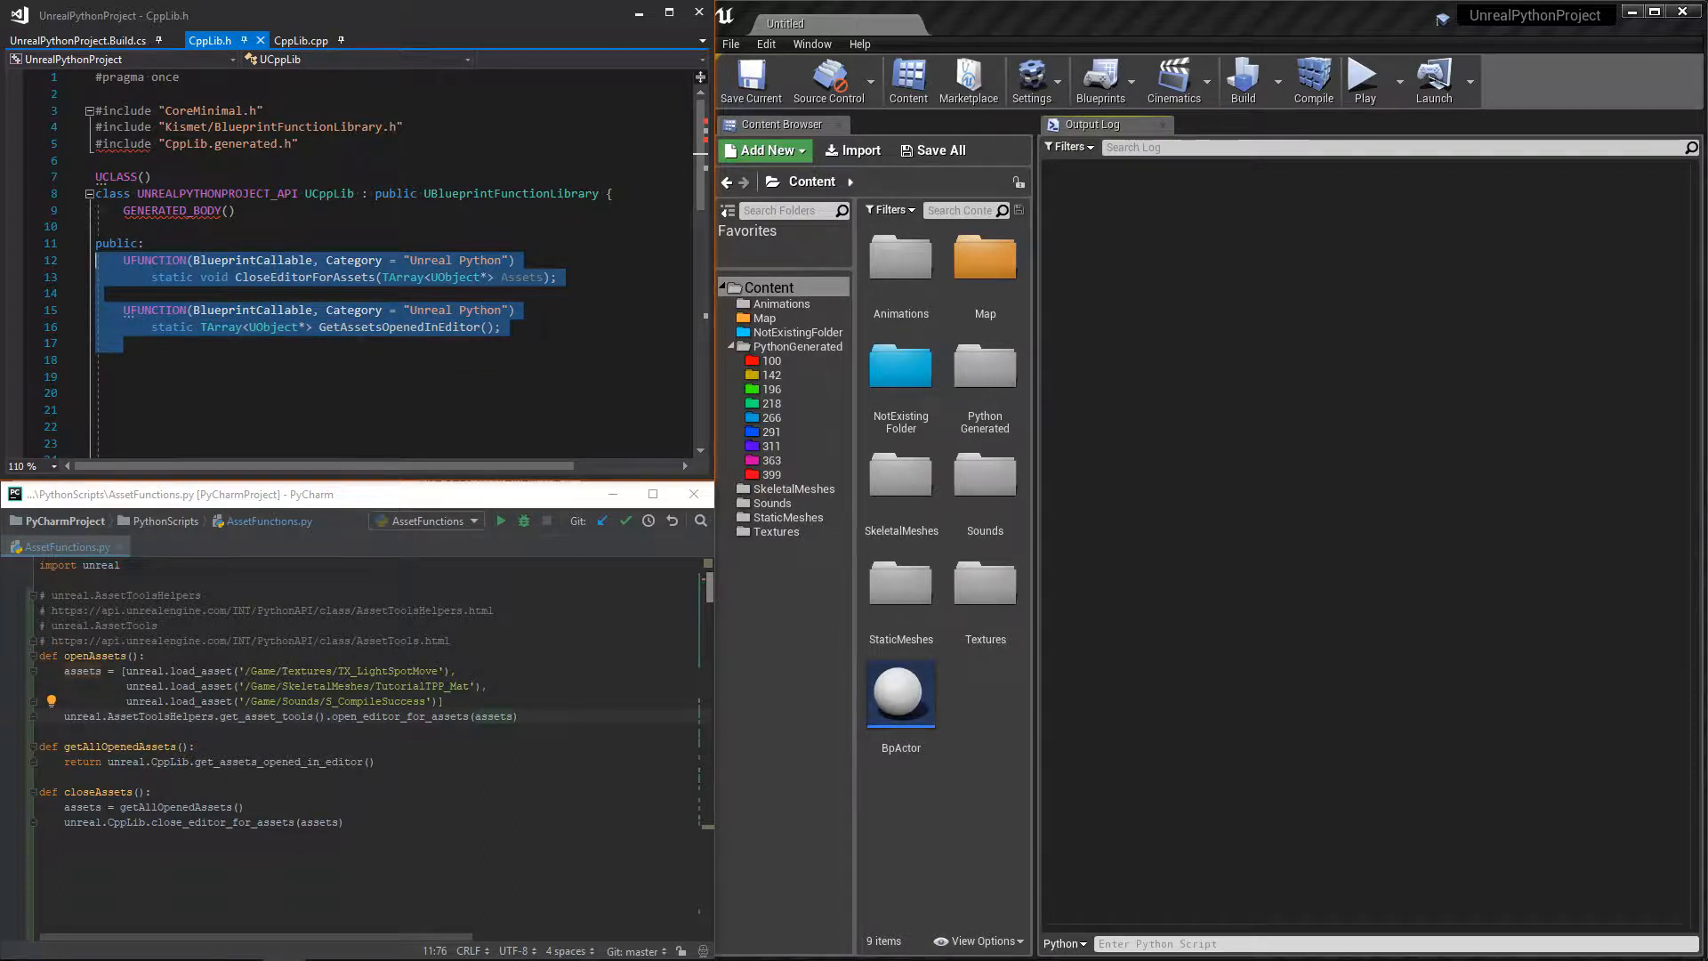
double_click(304, 278)
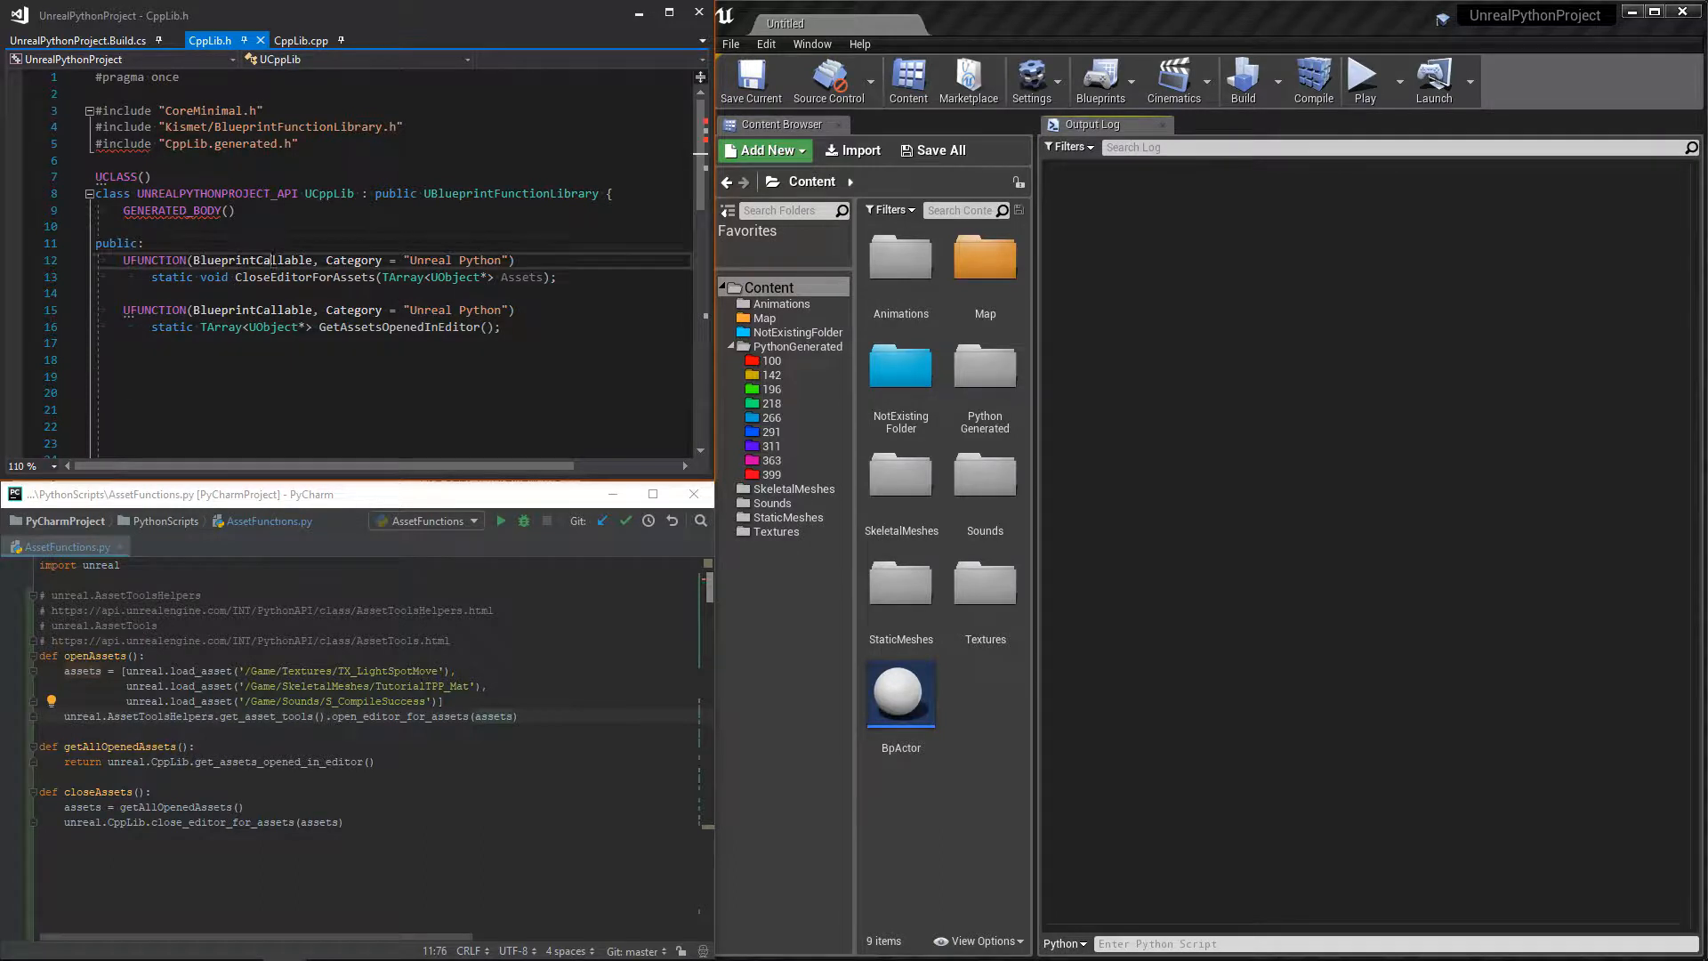
click(304, 309)
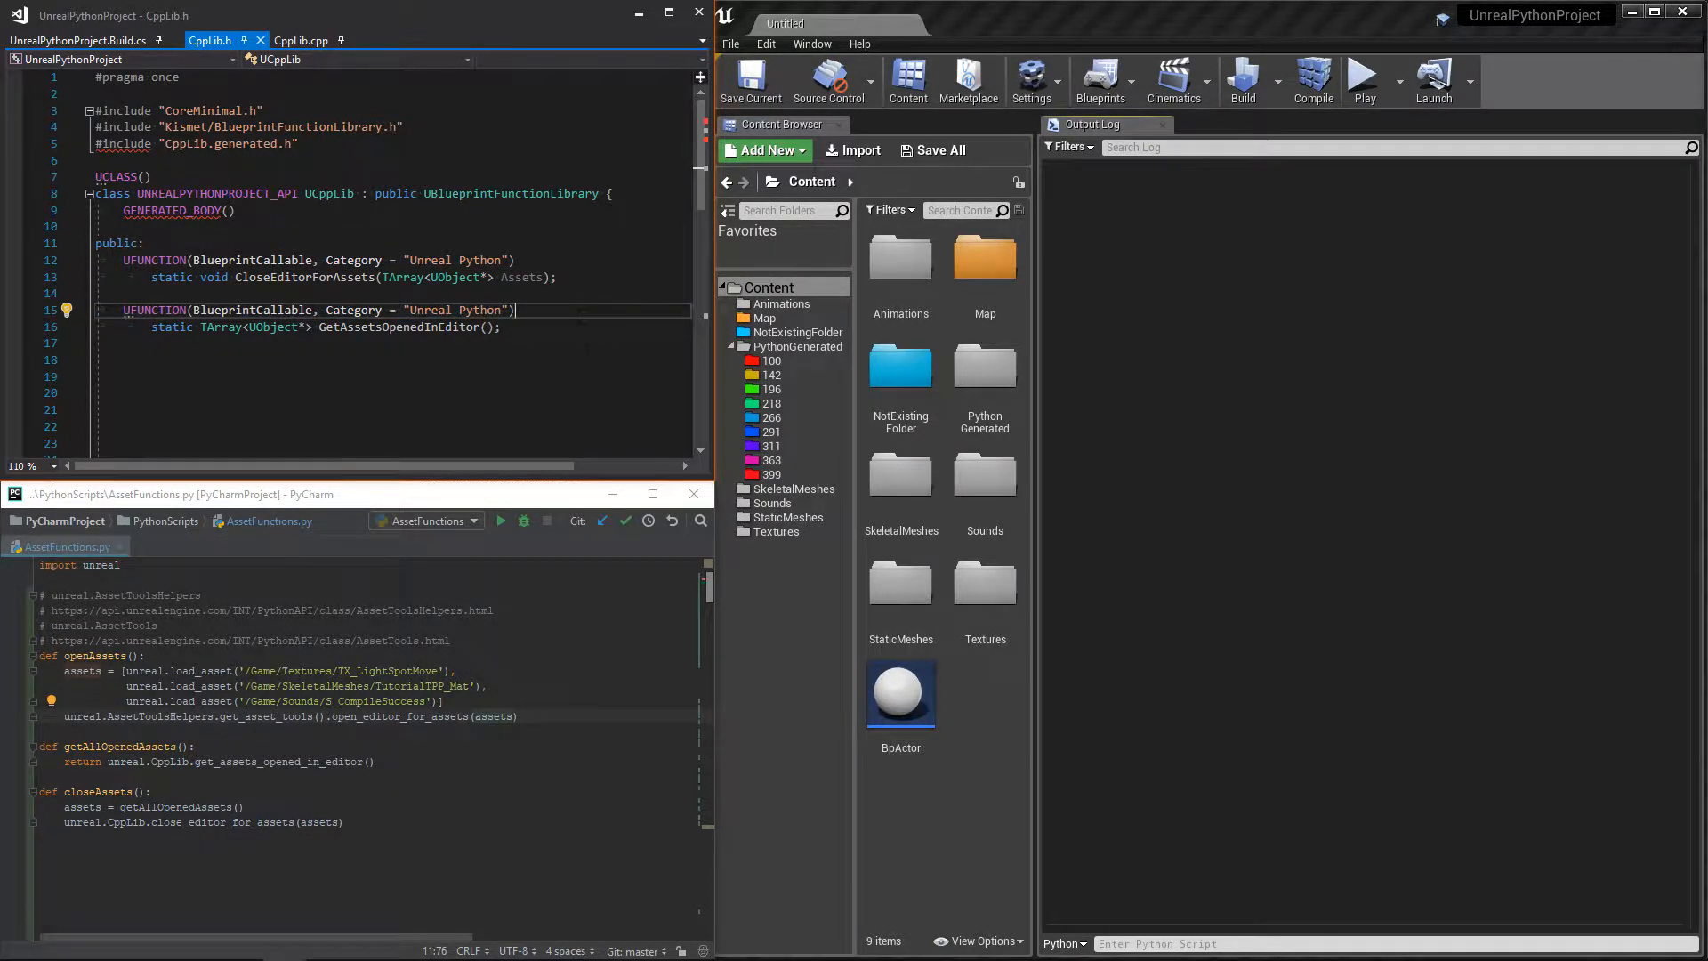
- Review the UnrealEd dependency comment in CppLib.cpp, then show the Build.cs module rules
click(303, 41)
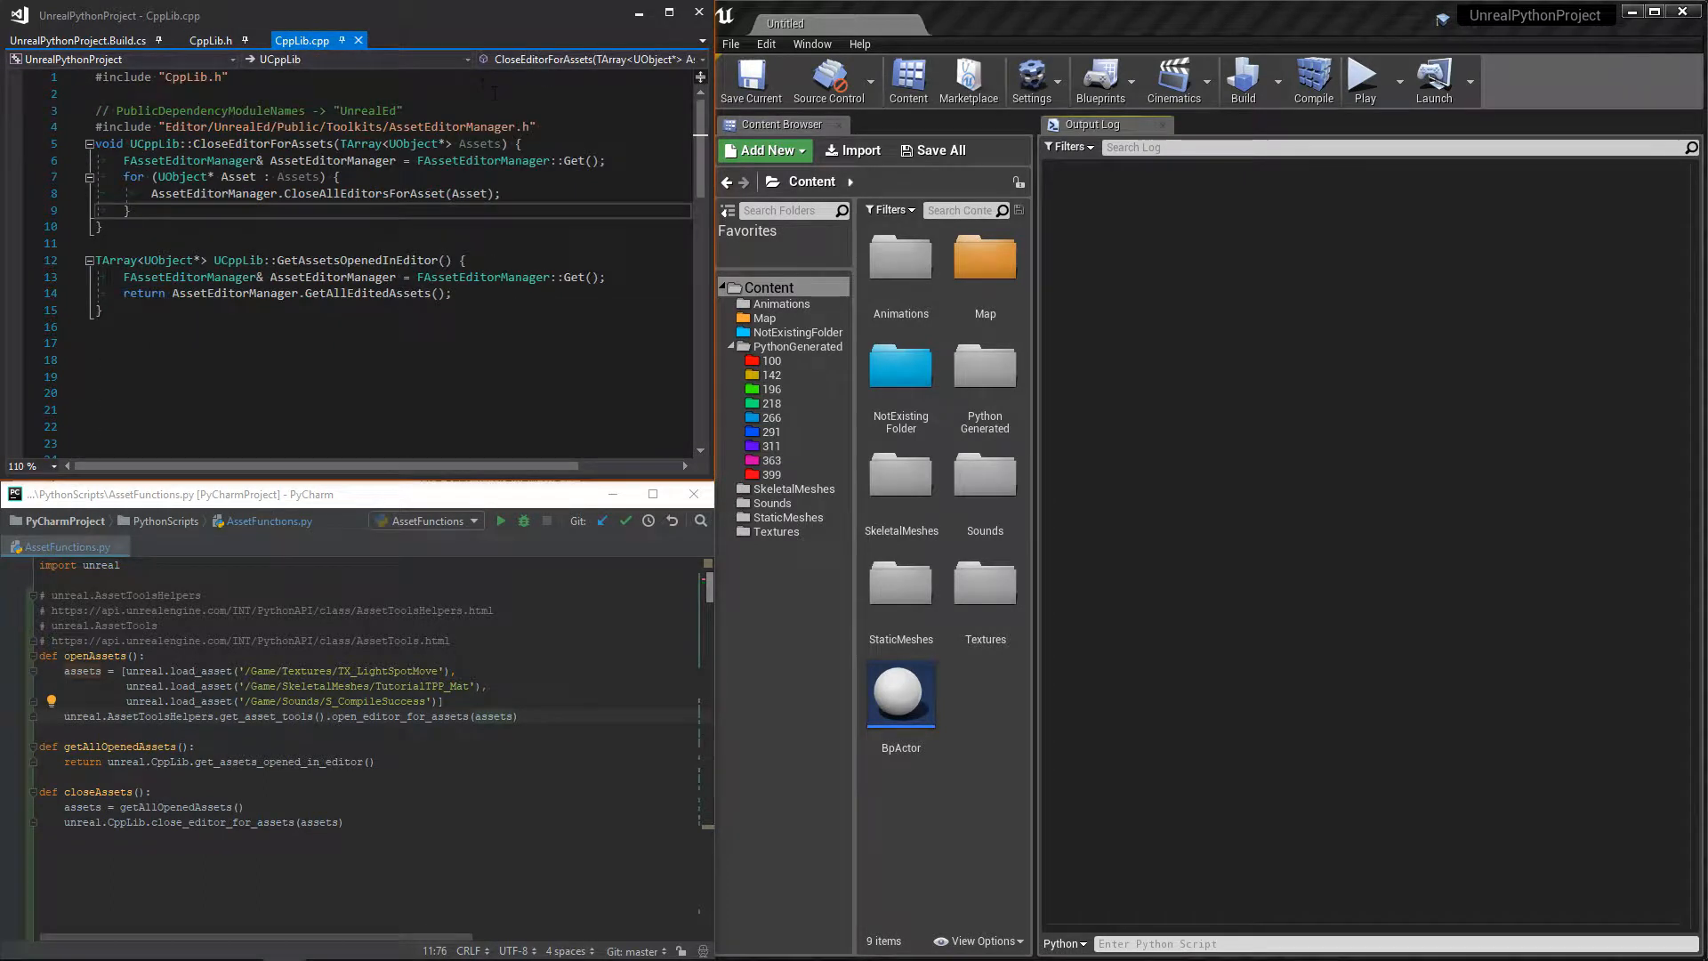
triple_click(317, 126)
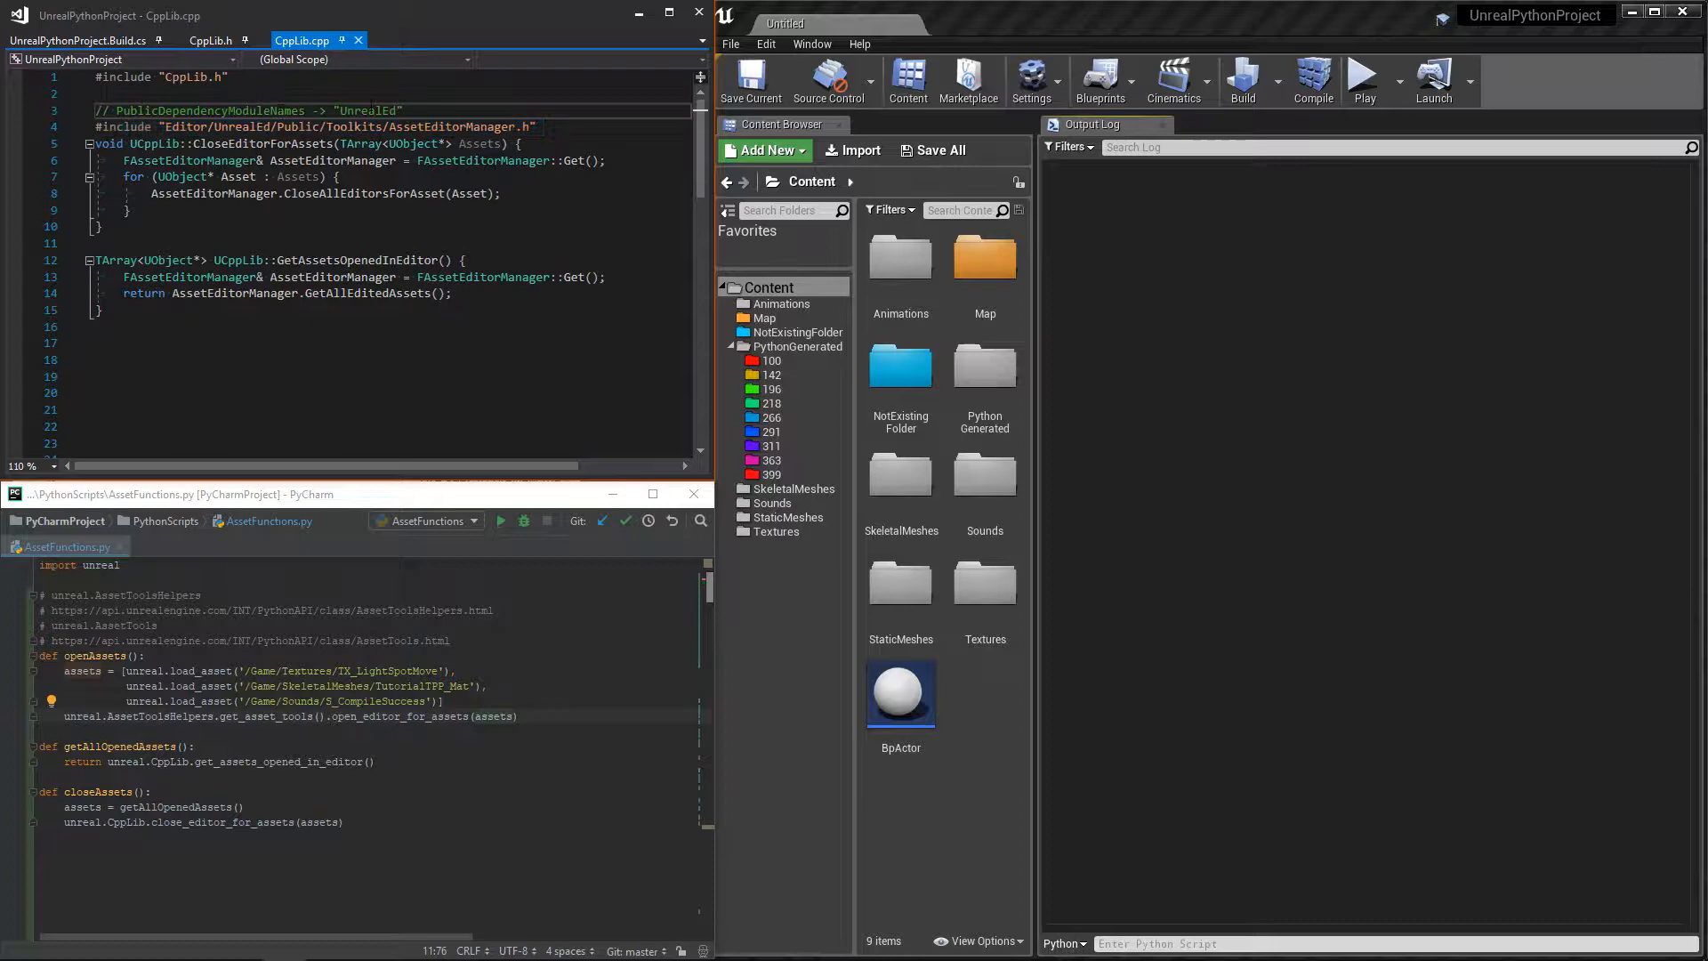
triple_click(249, 110)
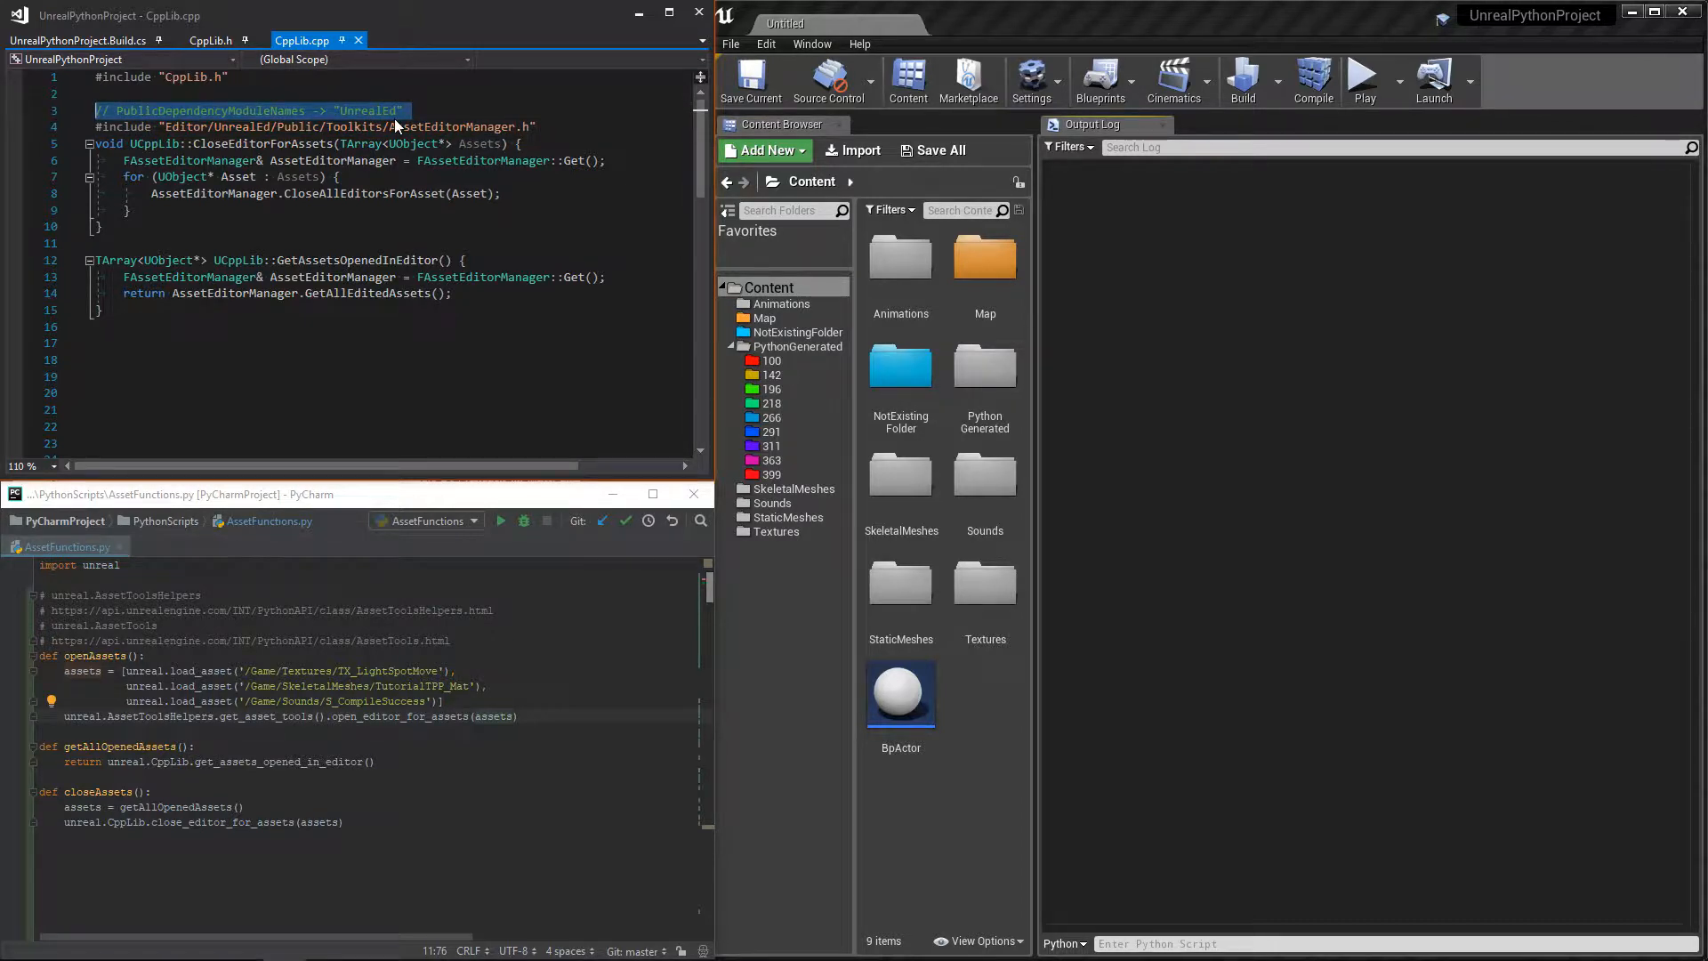
click(75, 41)
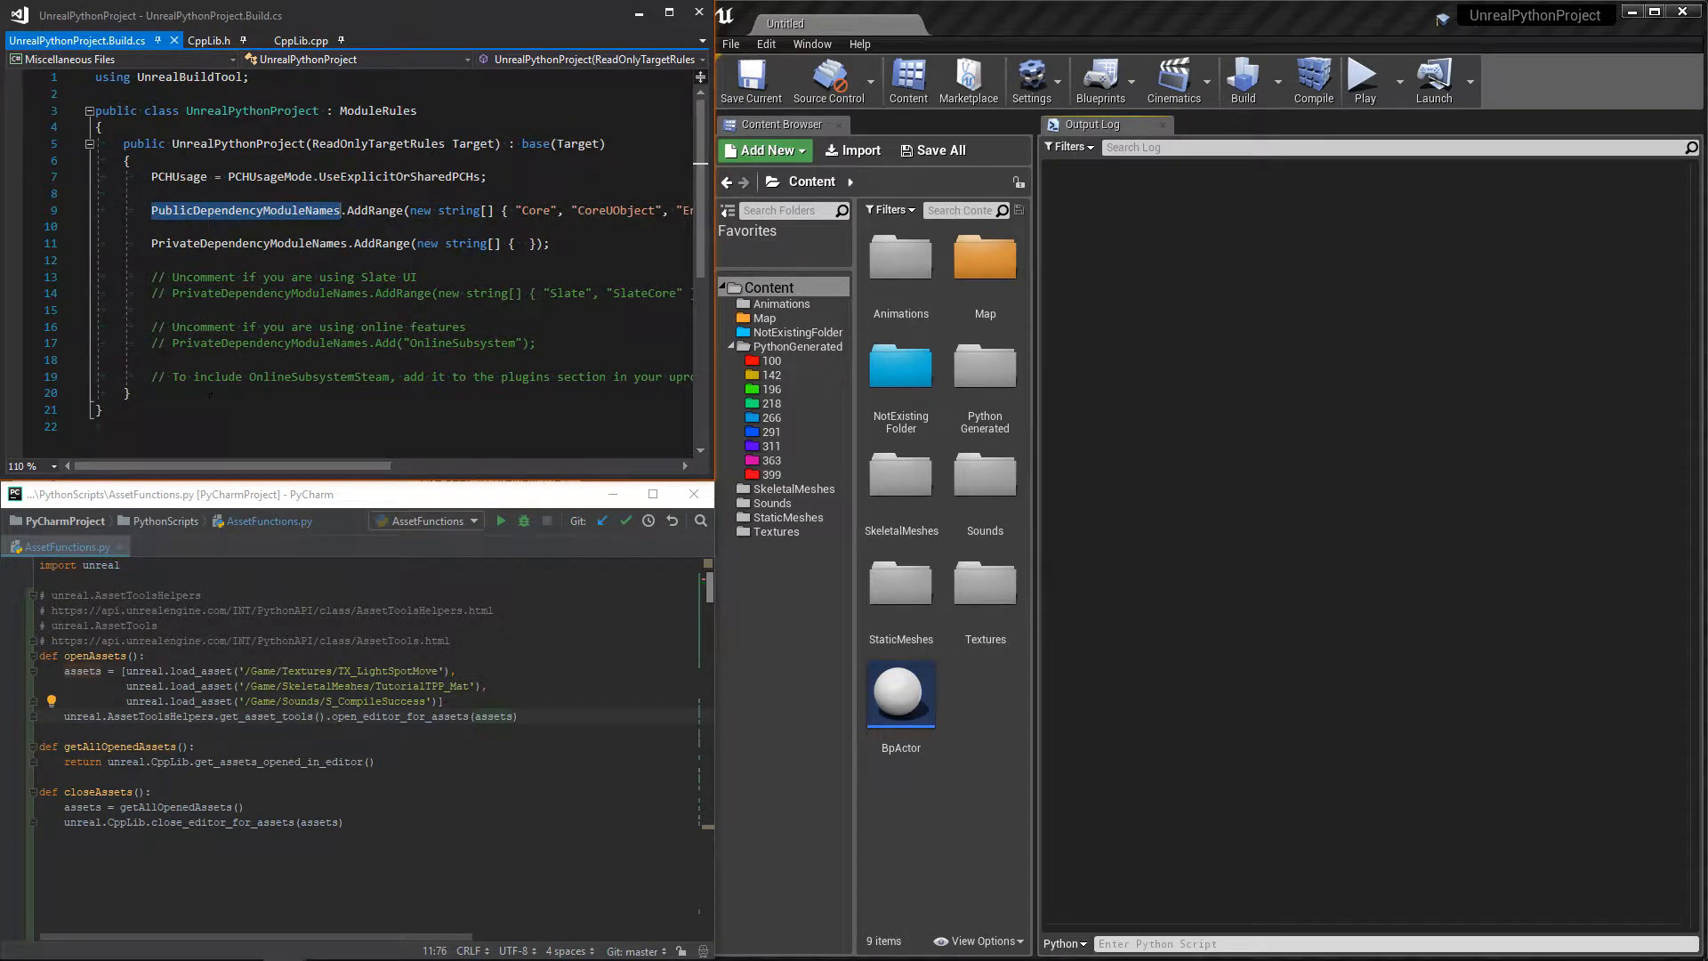
- Review the asset loop in CloseEditorForAssets and the GetAllEditedAssets call in GetAssetsOpenedInEditor
click(302, 41)
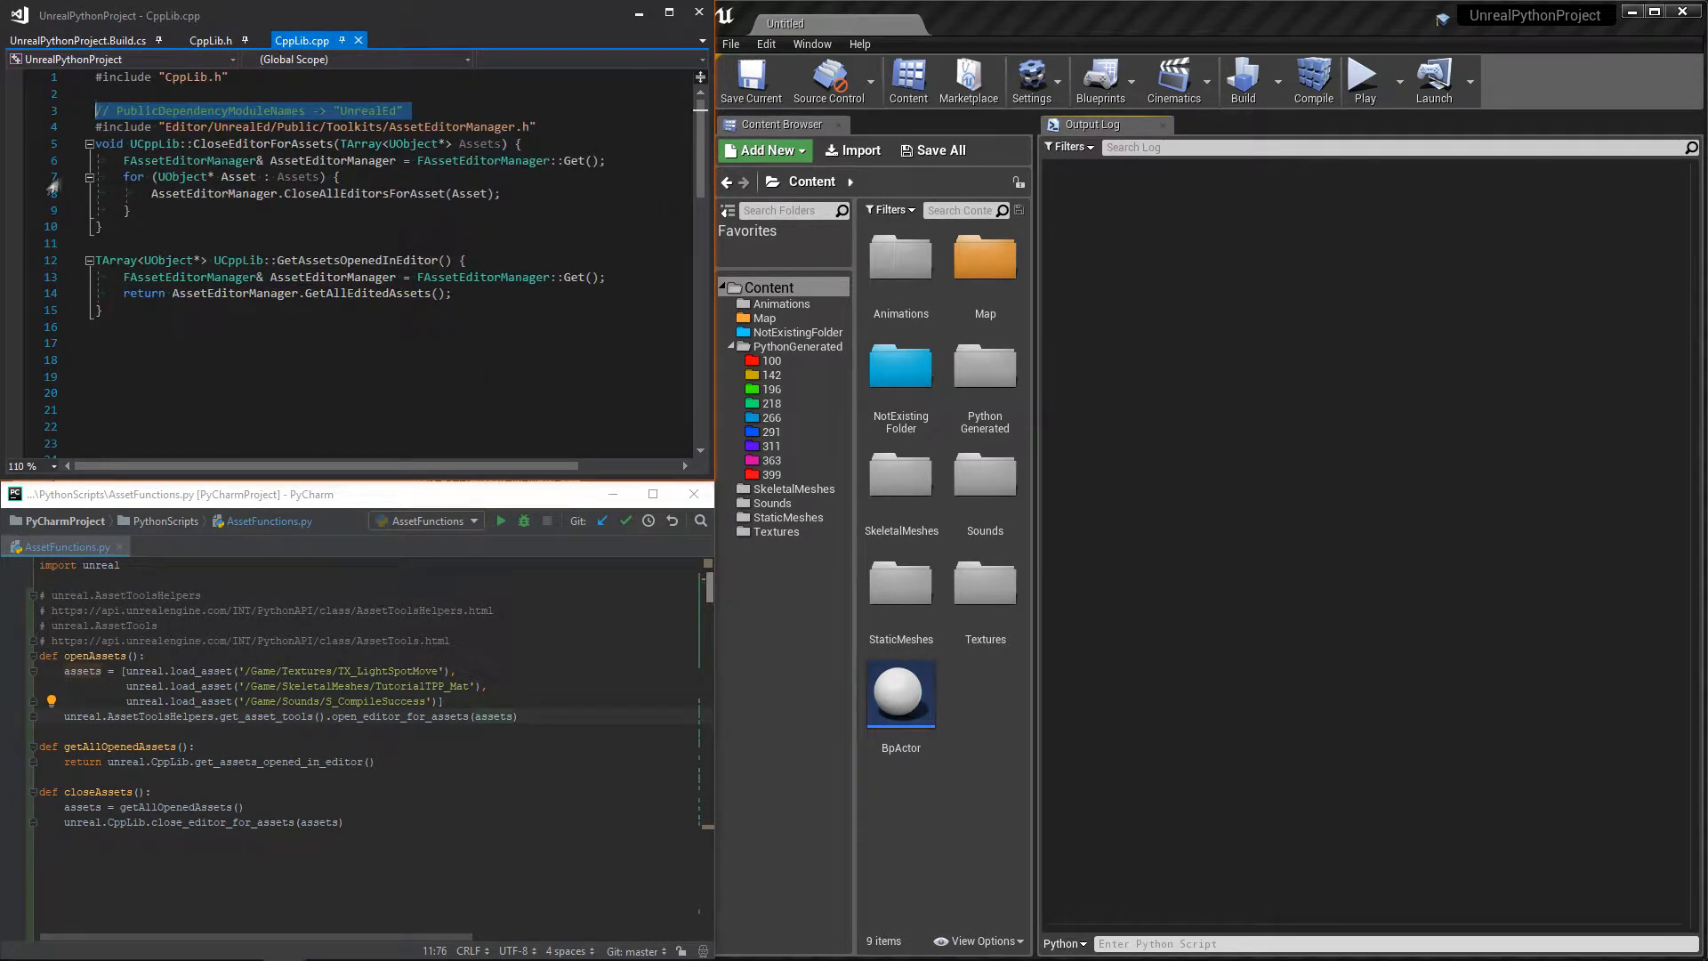
double_click(331, 161)
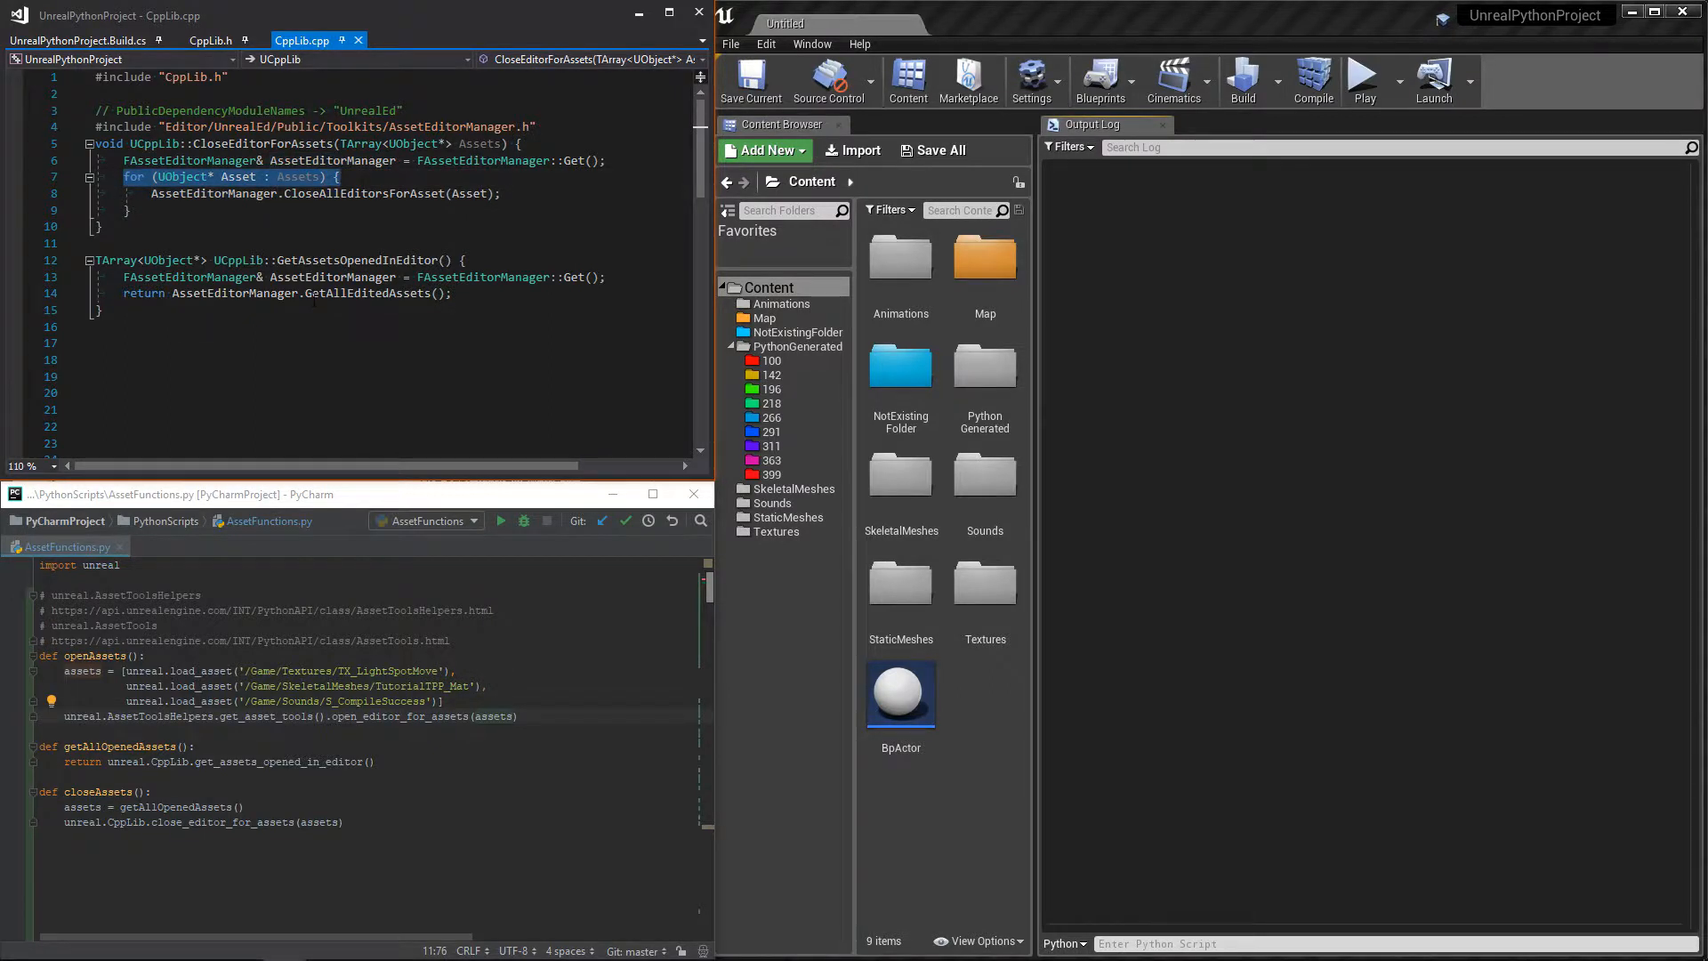
double_click(468, 194)
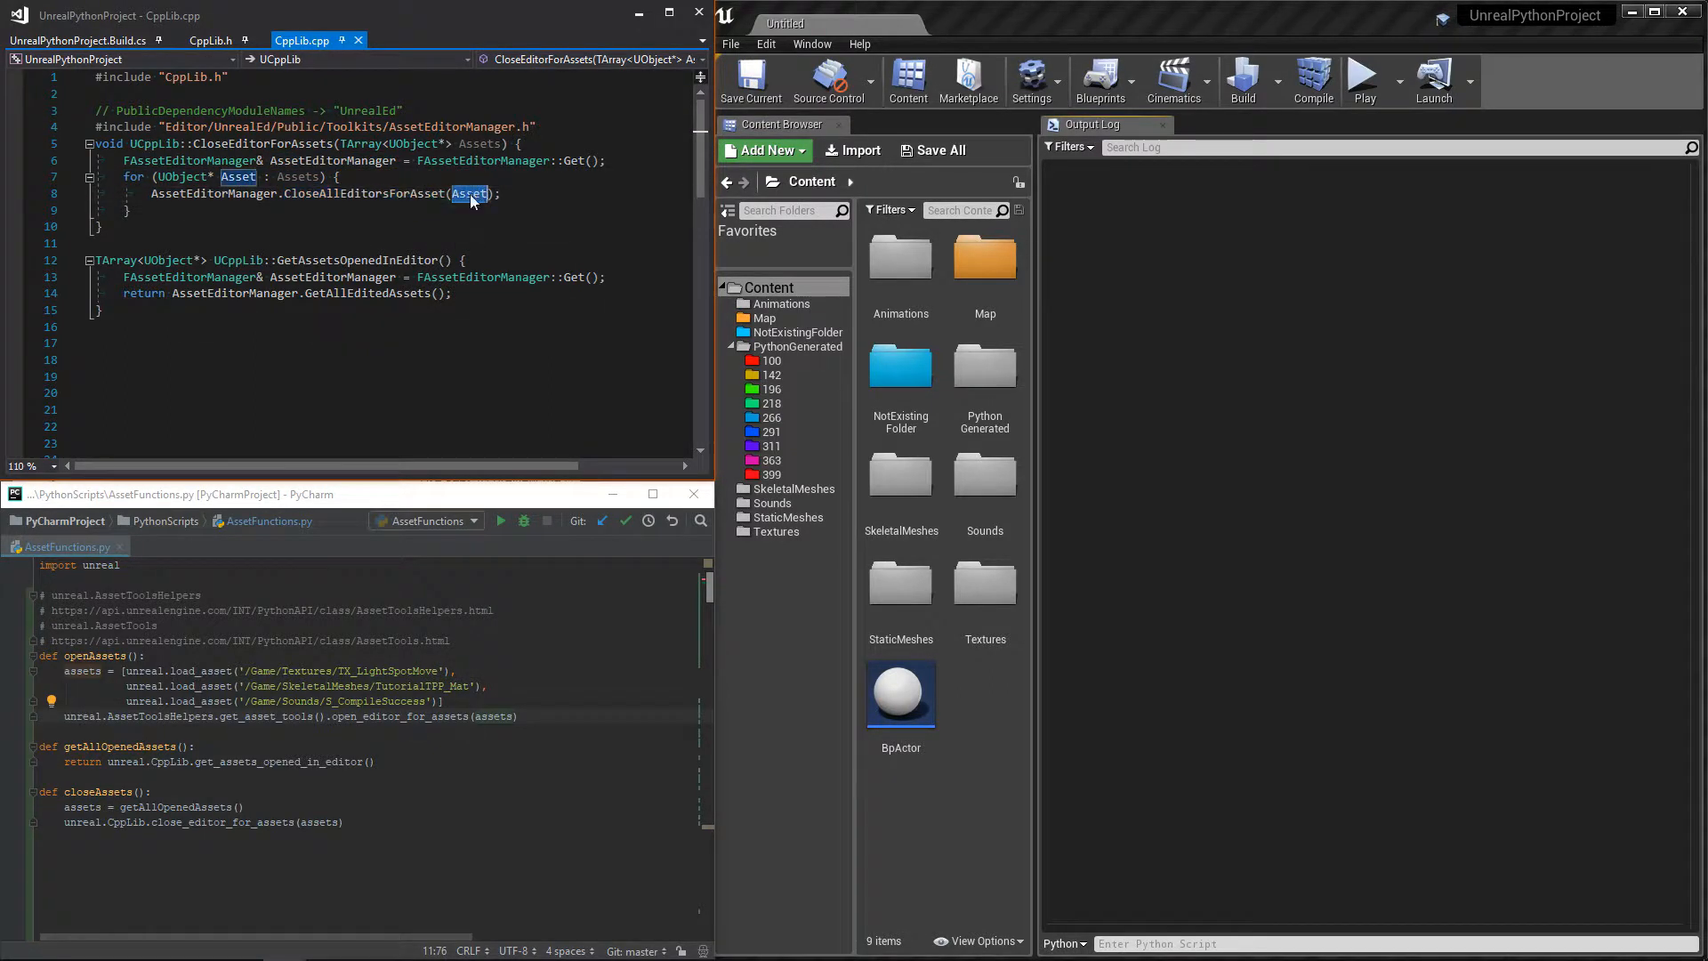
double_click(356, 260)
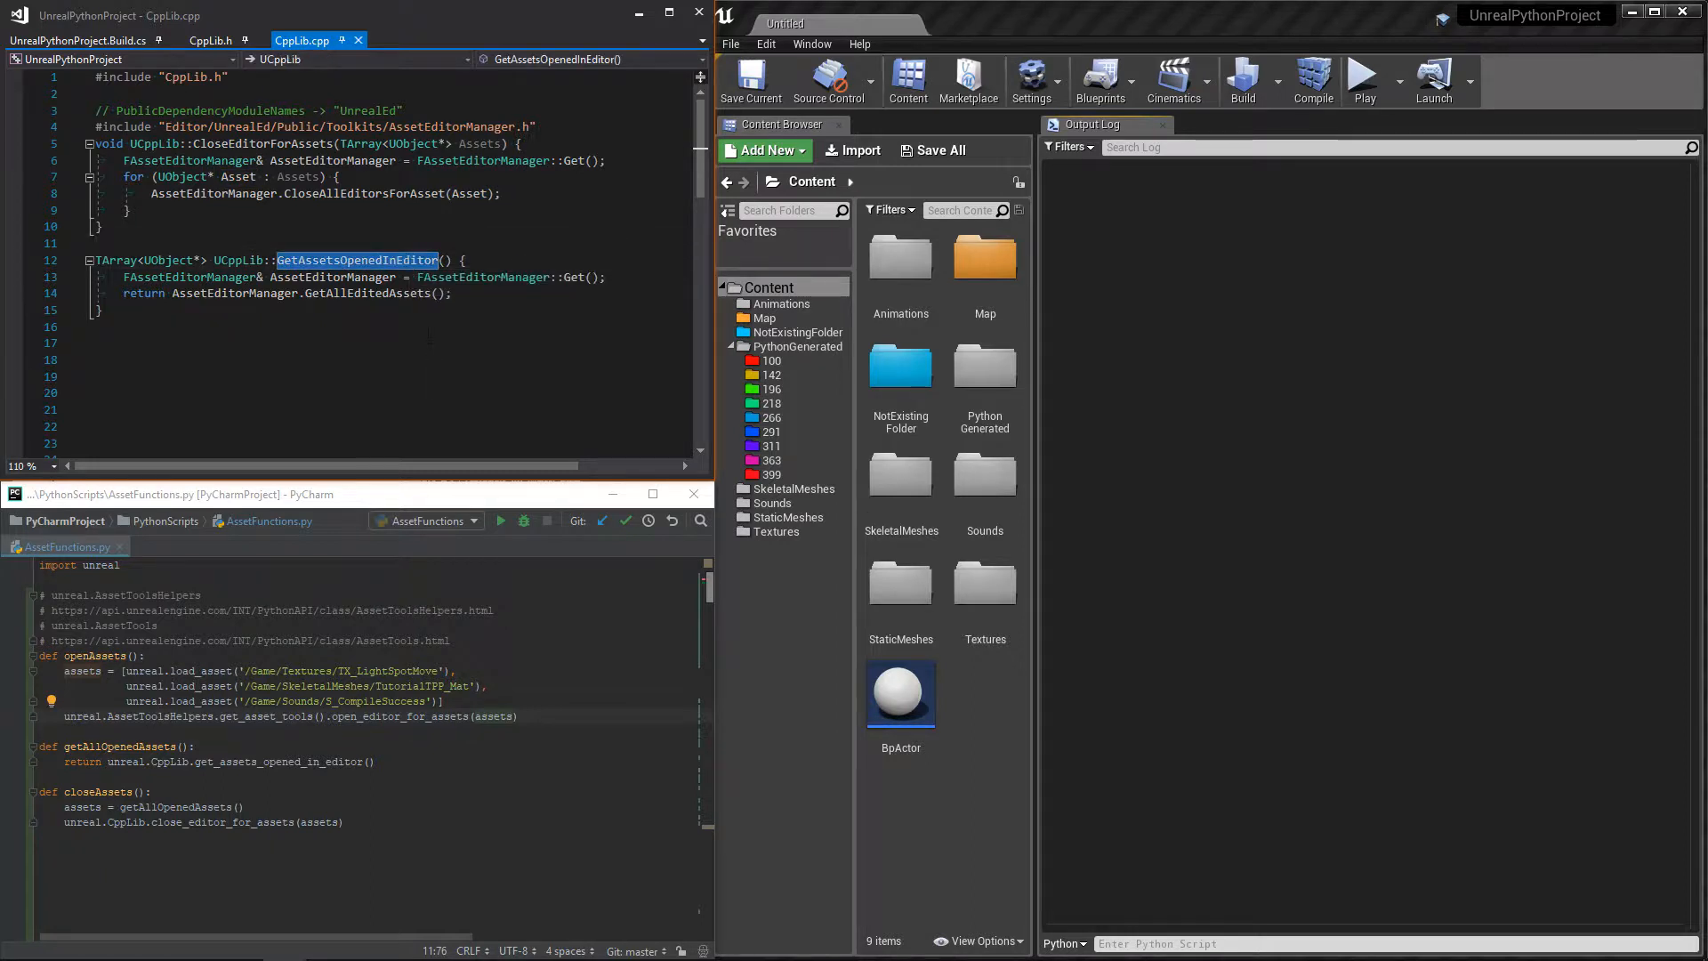
double_click(366, 293)
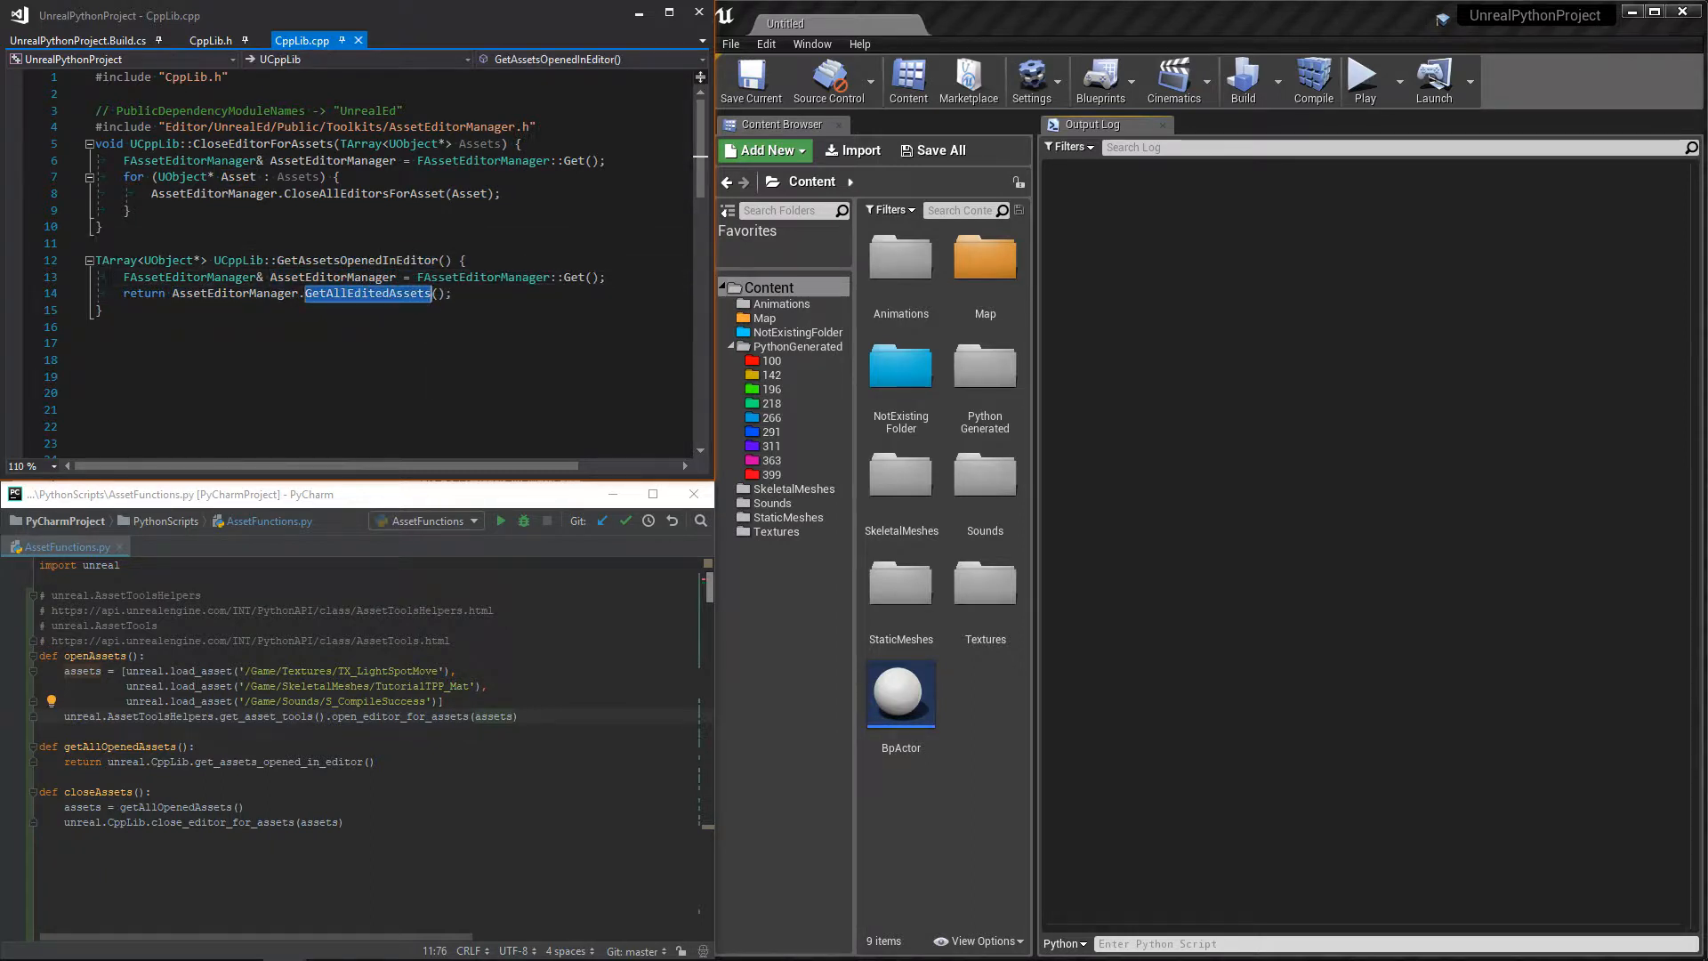